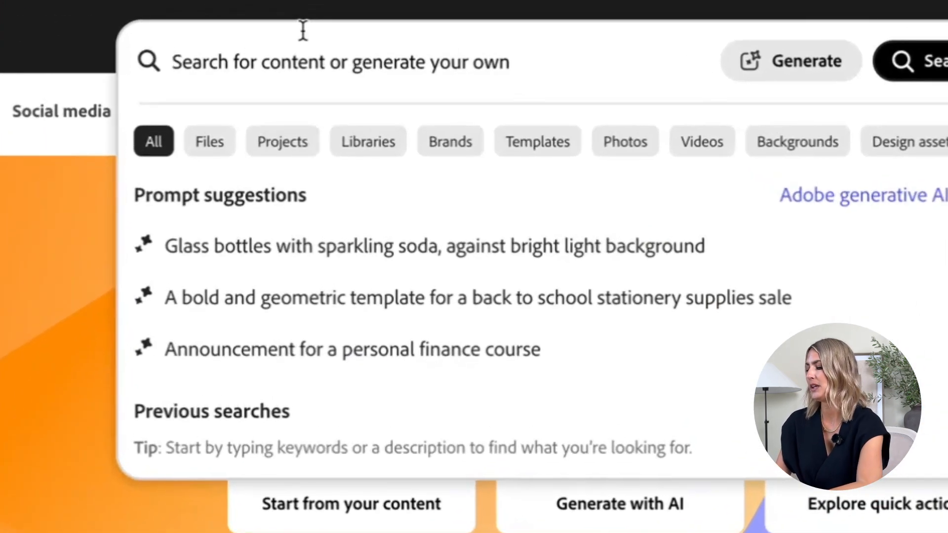
Step: Search templates for 'bold instagram ad' and choose the purple Retro Style story template
type("bold instagram ad")
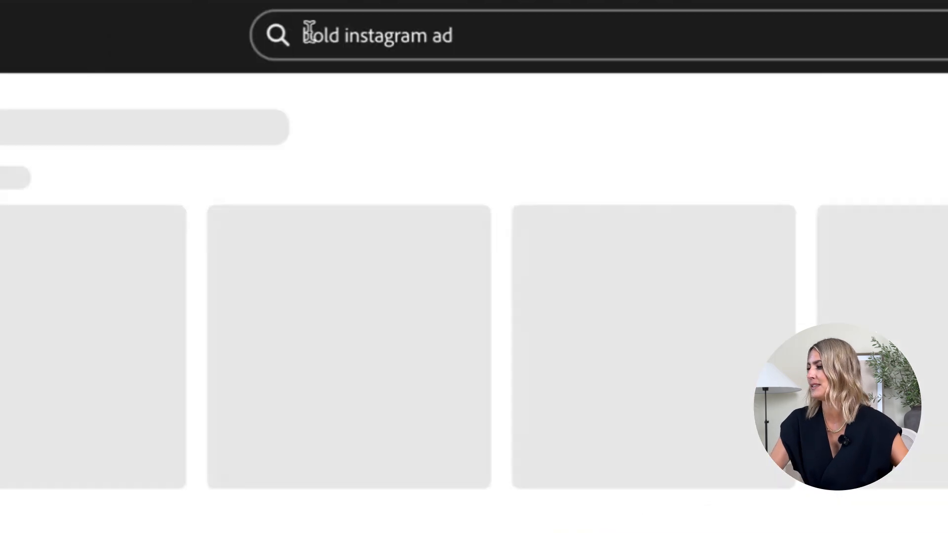
key("Enter")
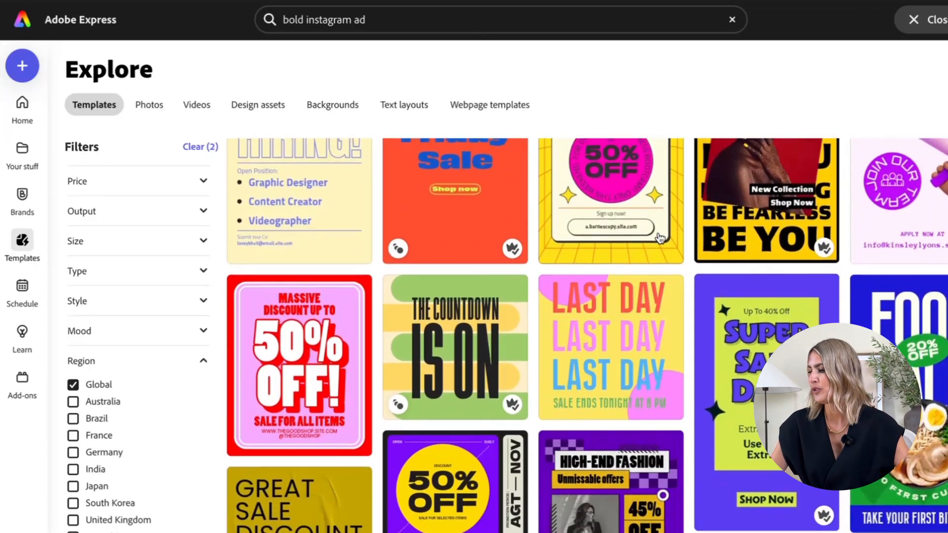
scroll("down", 3)
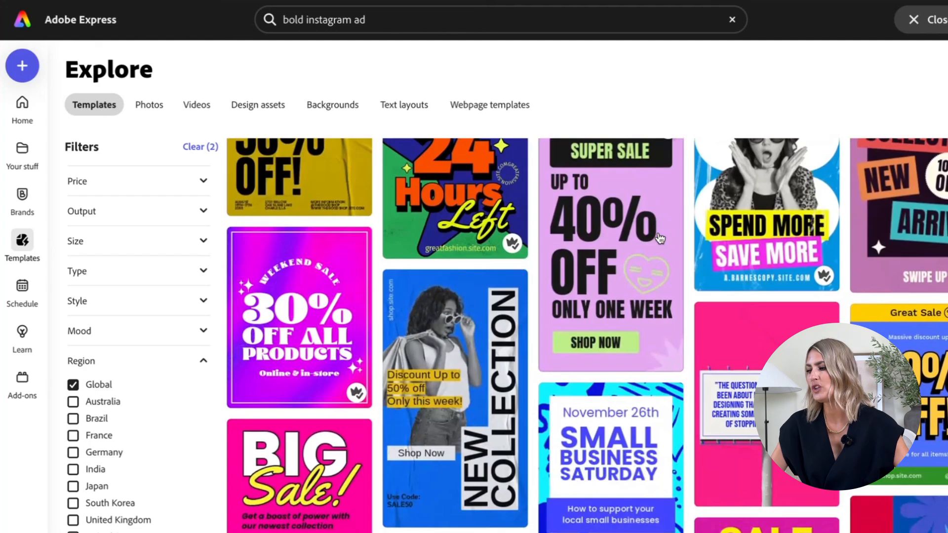
scroll("down", 3)
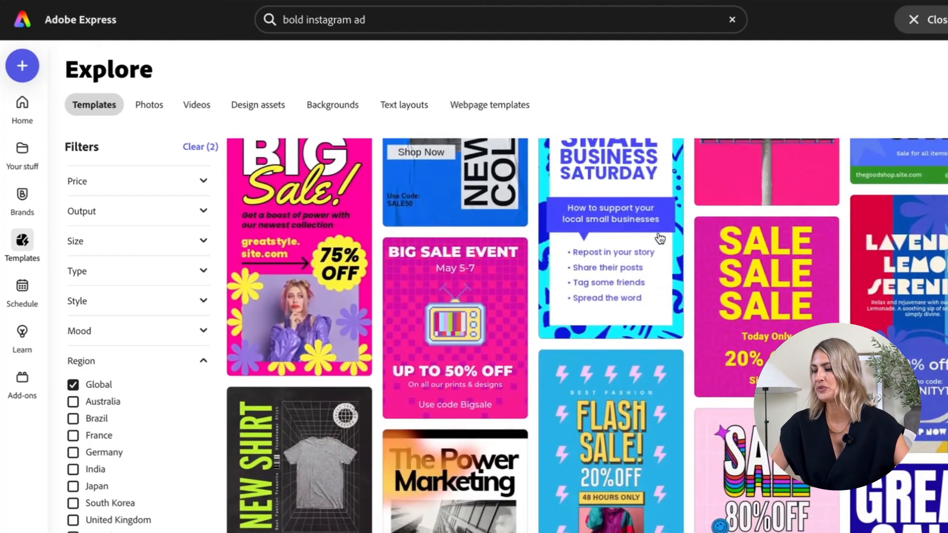
scroll("down", 3)
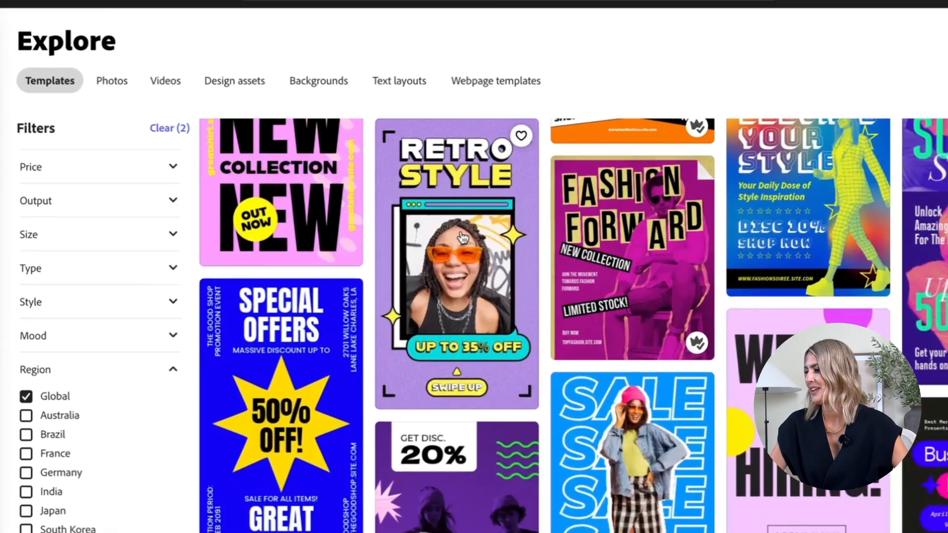
left_click(459, 263)
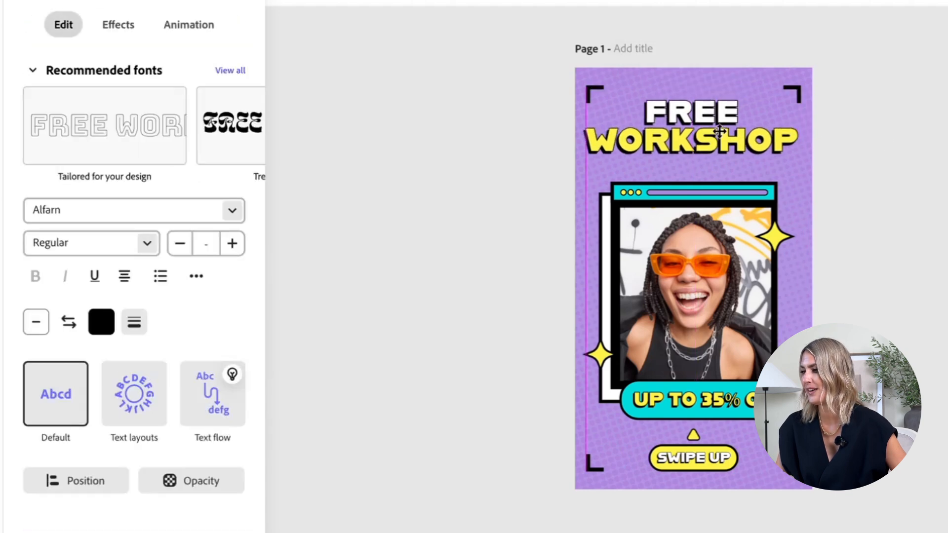
Step: Select the FREE WORKSHOP heading and centre it horizontally via Position > Align Center
left_click(715, 129)
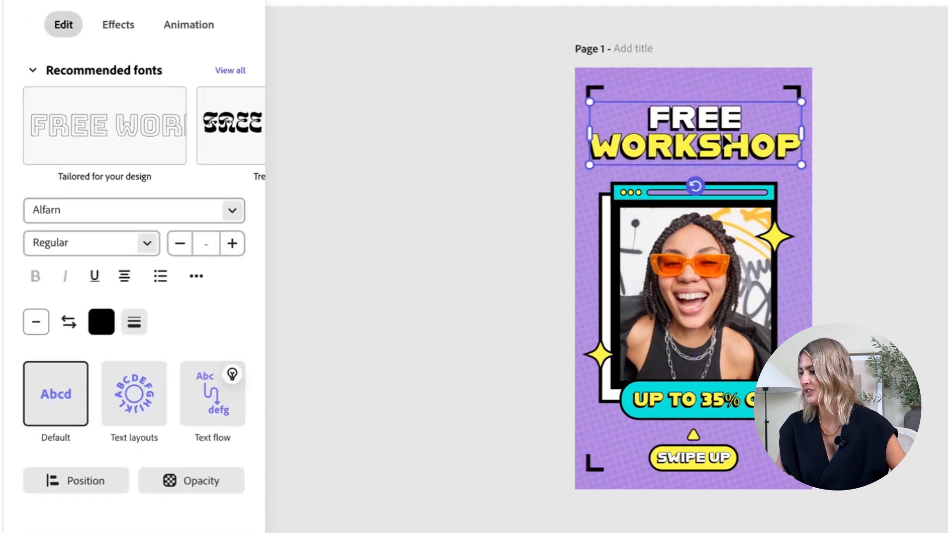
left_click(720, 140)
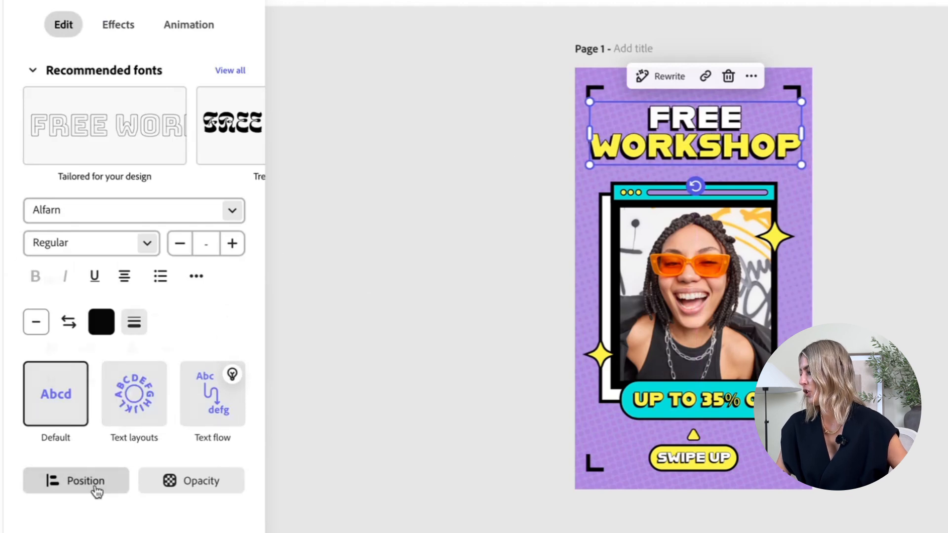
left_click(76, 481)
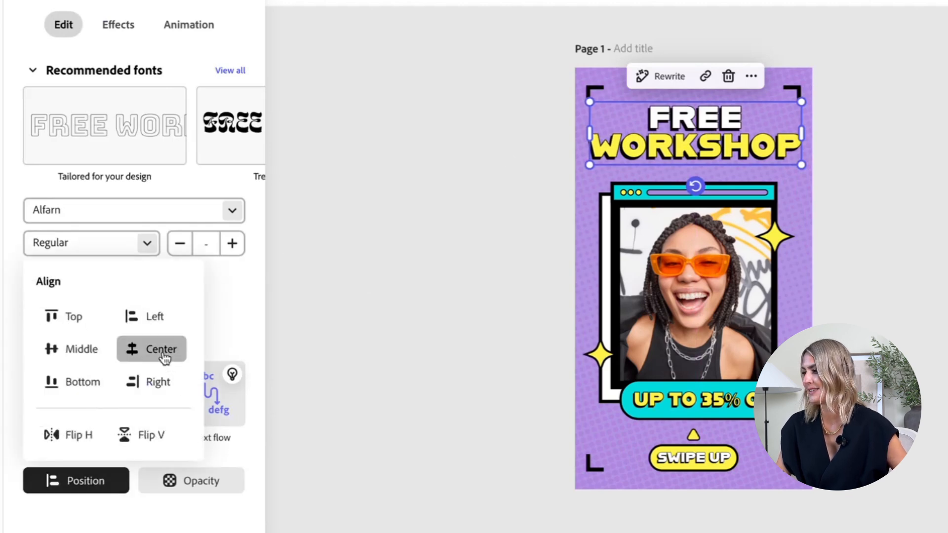
left_click(158, 350)
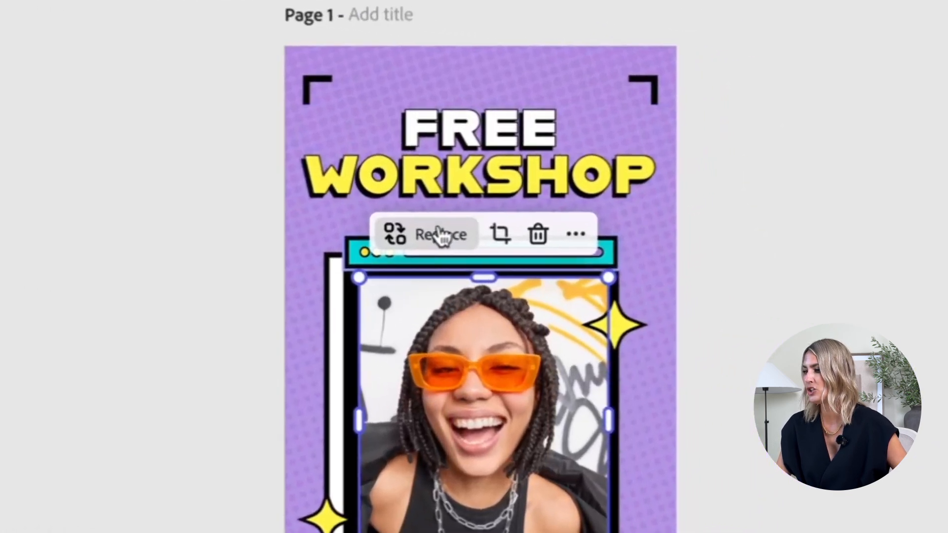
Step: Select the template photo to replace it with a woman holding a phone
left_click(435, 234)
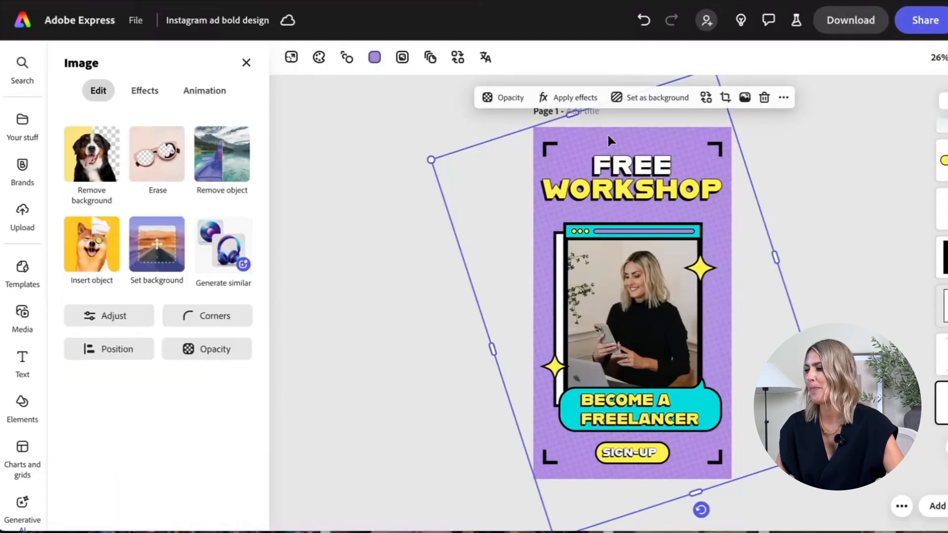
Step: Select the purple background rectangle to recolour it orange
left_click(22, 67)
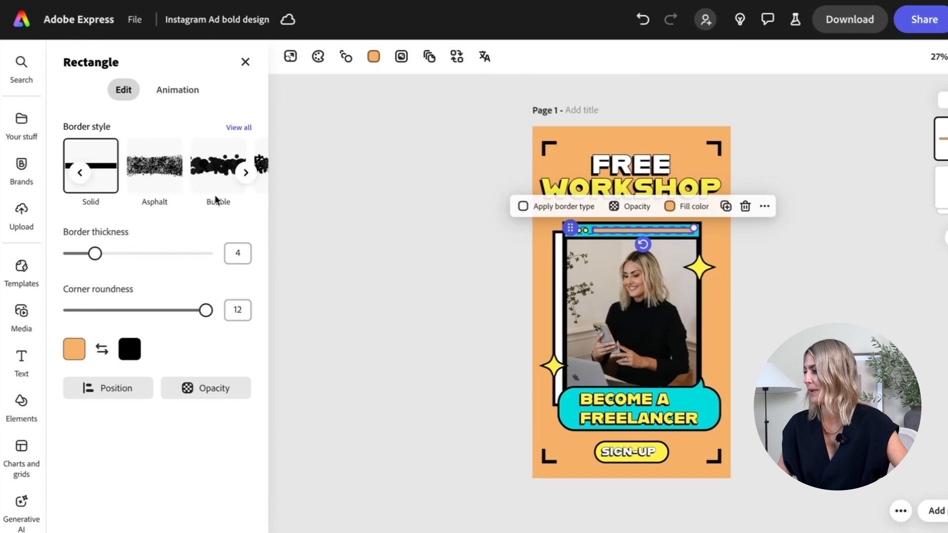
mouse_move(22, 403)
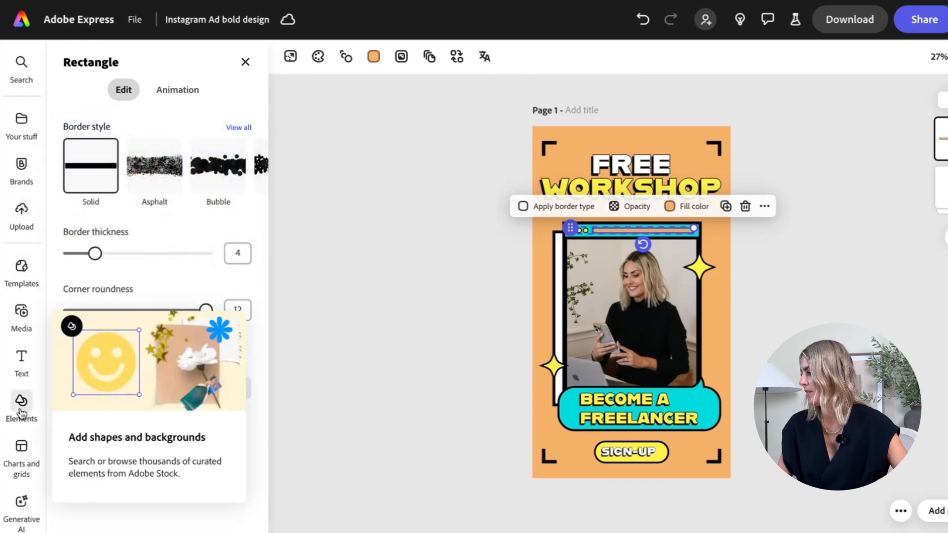
Step: Search Elements for 'BOLD PATTERN' and filter to Backgrounds to find the wavy-line pattern
left_click(21, 400)
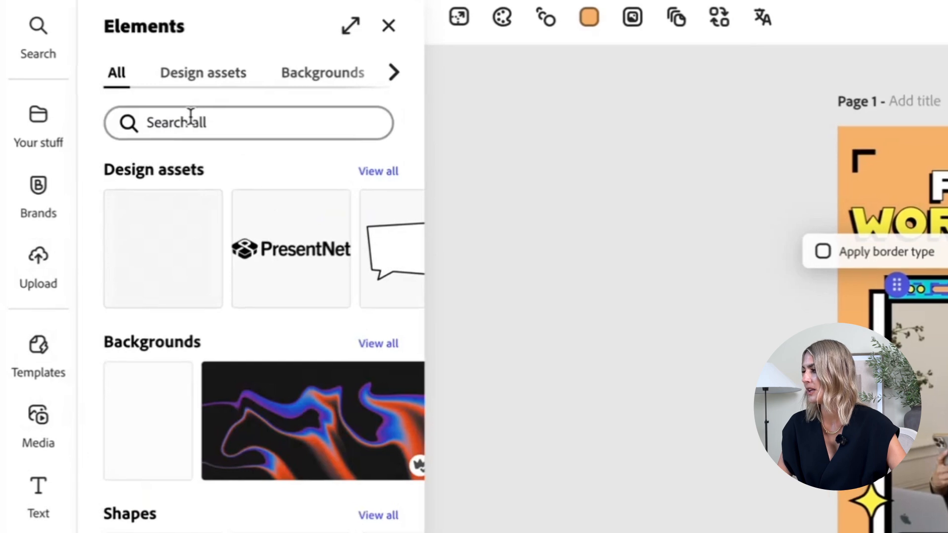
left_click(248, 122)
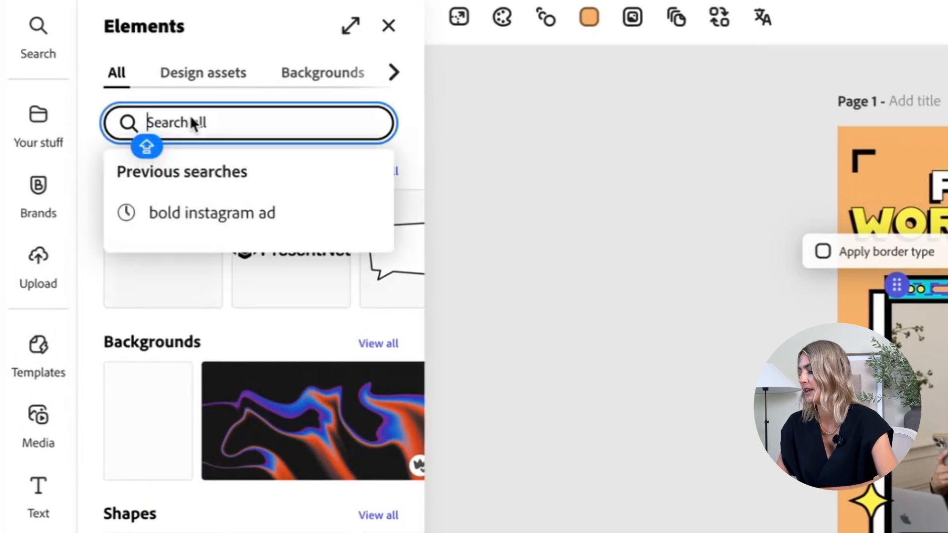
type("BOLD PATTERN")
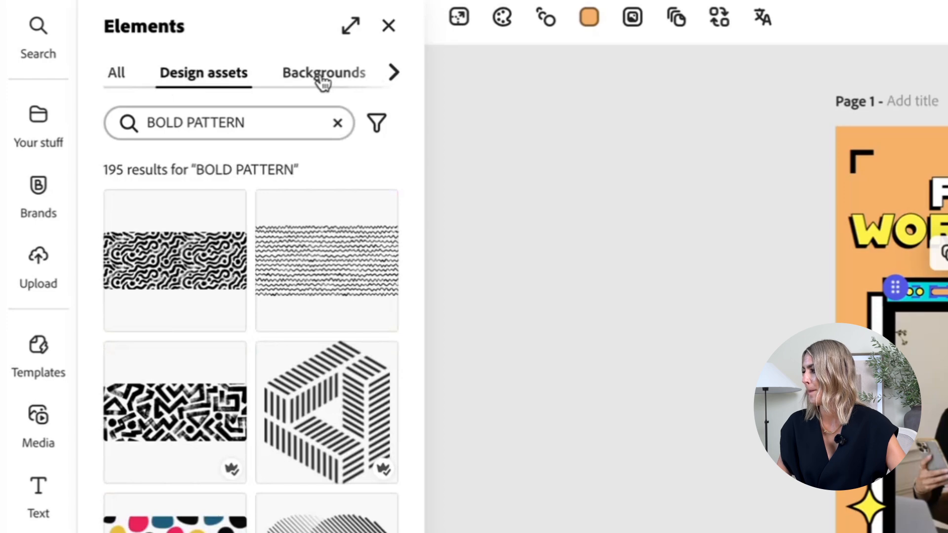
left_click(322, 73)
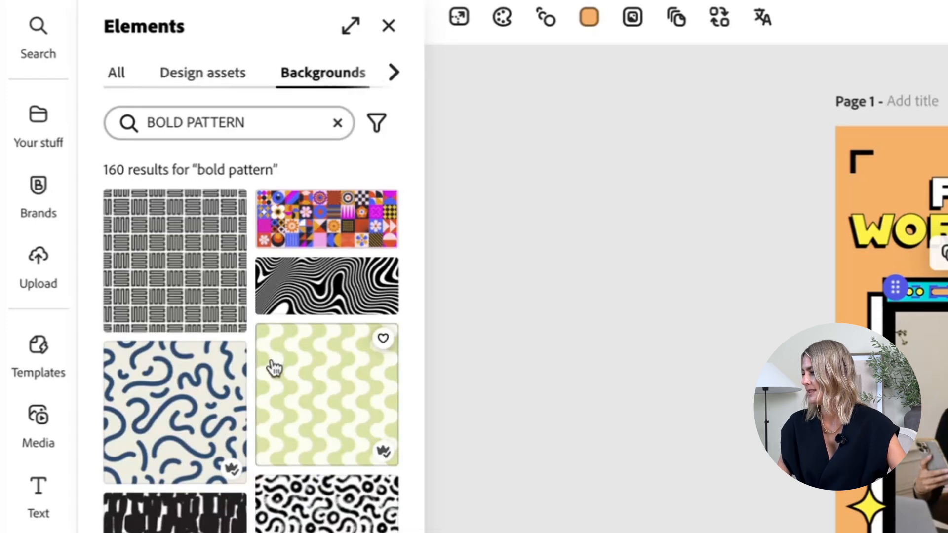
scroll("down", 3)
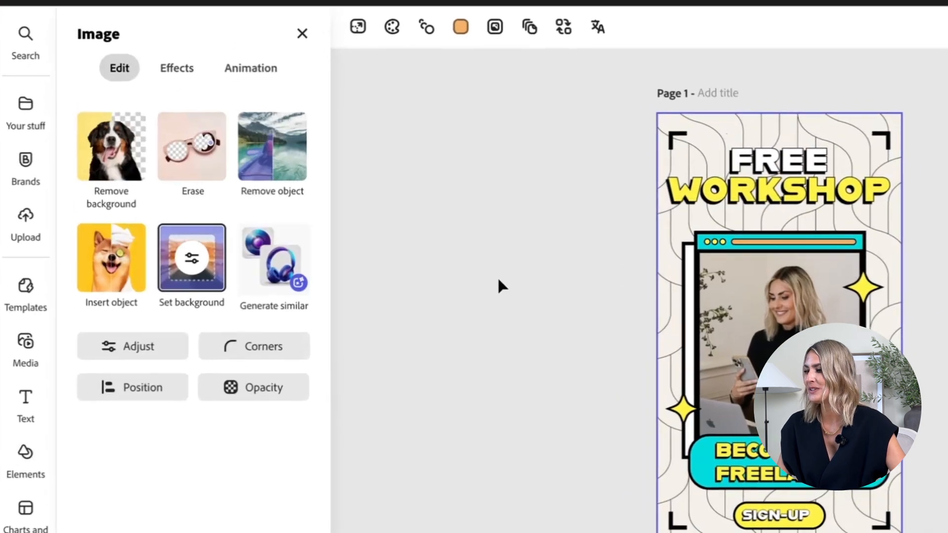
Step: Detach the wavy pattern from the page background so it becomes a separate image
left_click(192, 259)
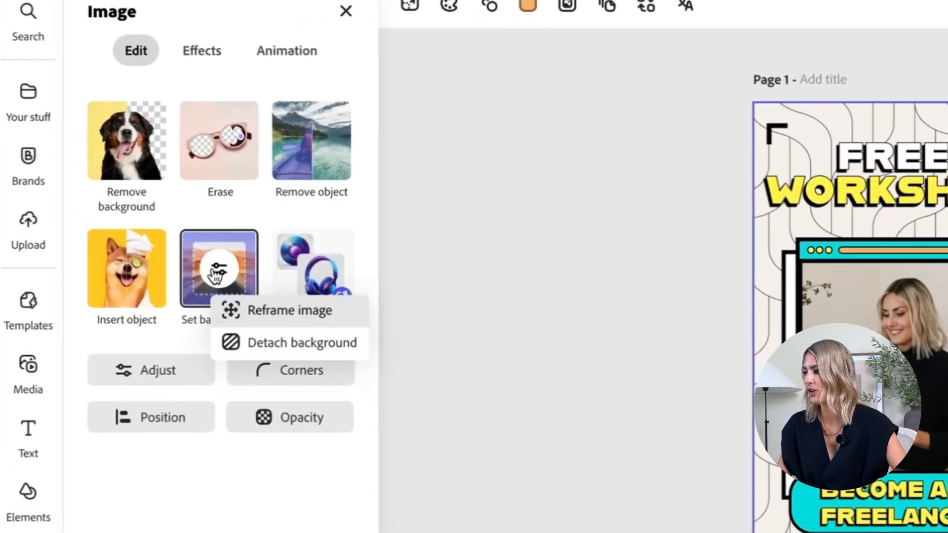
left_click(302, 343)
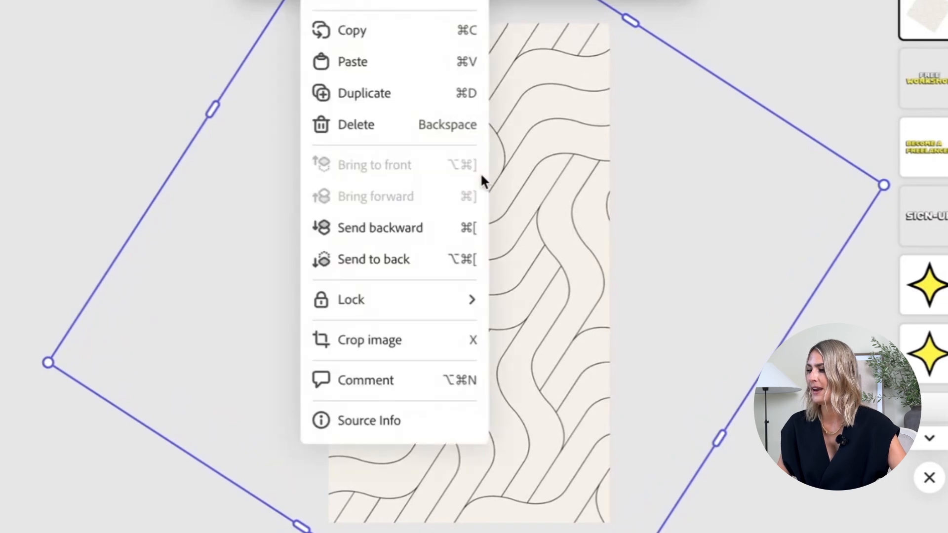
mouse_move(381, 268)
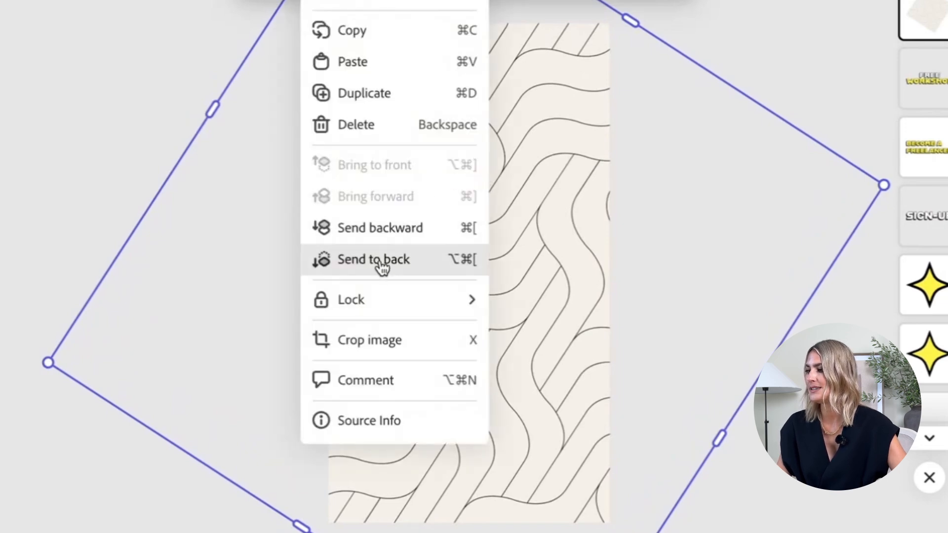
Step: Send the wavy pattern to the back and lower its opacity until it is a faint texture
left_click(374, 259)
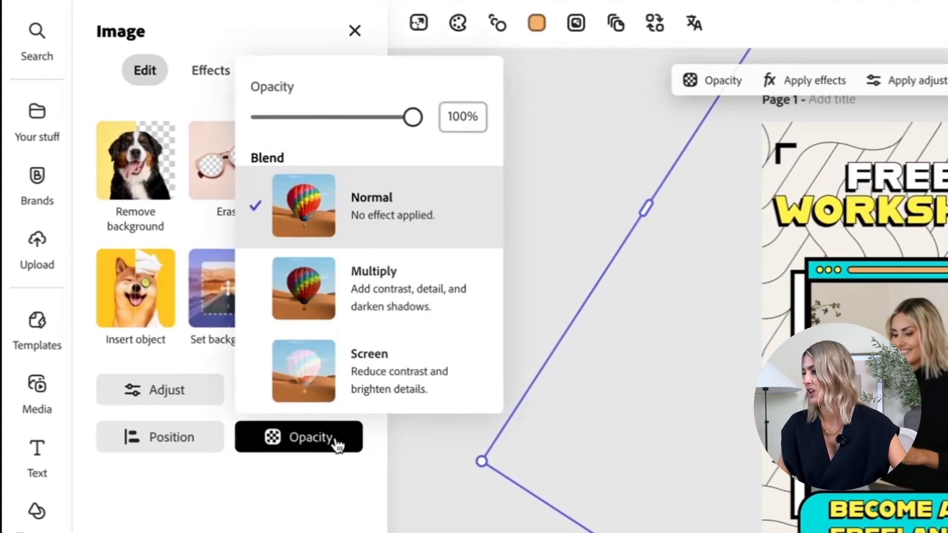
left_click_drag(414, 117, 405, 117)
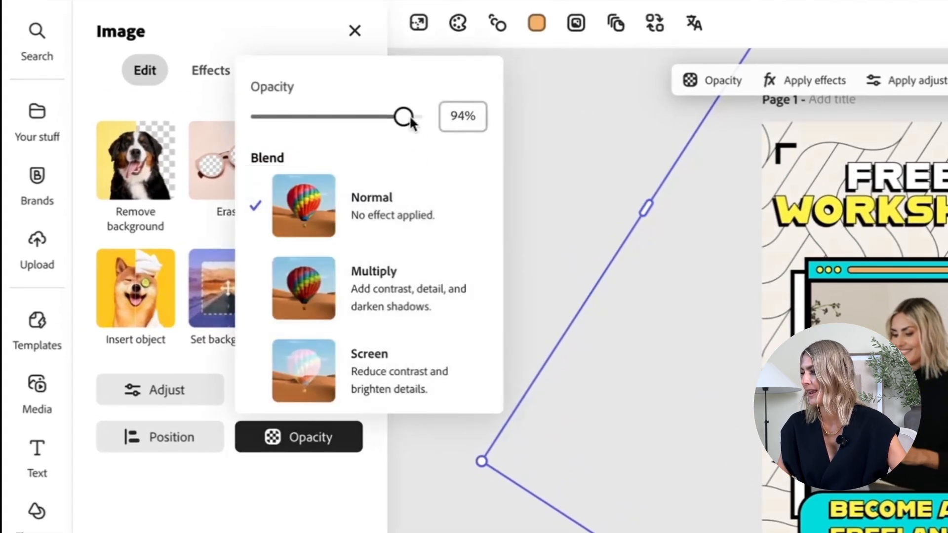
left_click_drag(404, 117, 52, 50)
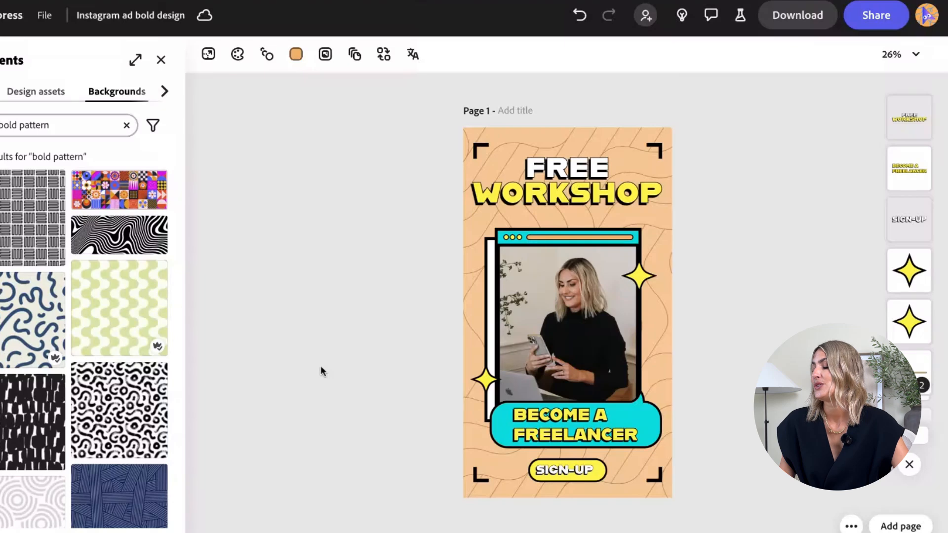
mouse_move(807, 20)
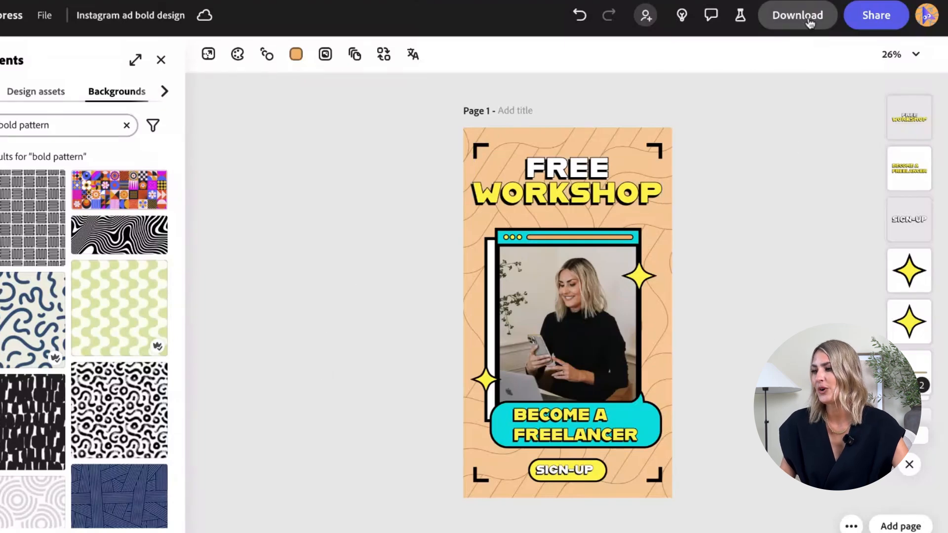
Step: Bring up the Download panel for the finished ad with PNG as the format
left_click(798, 15)
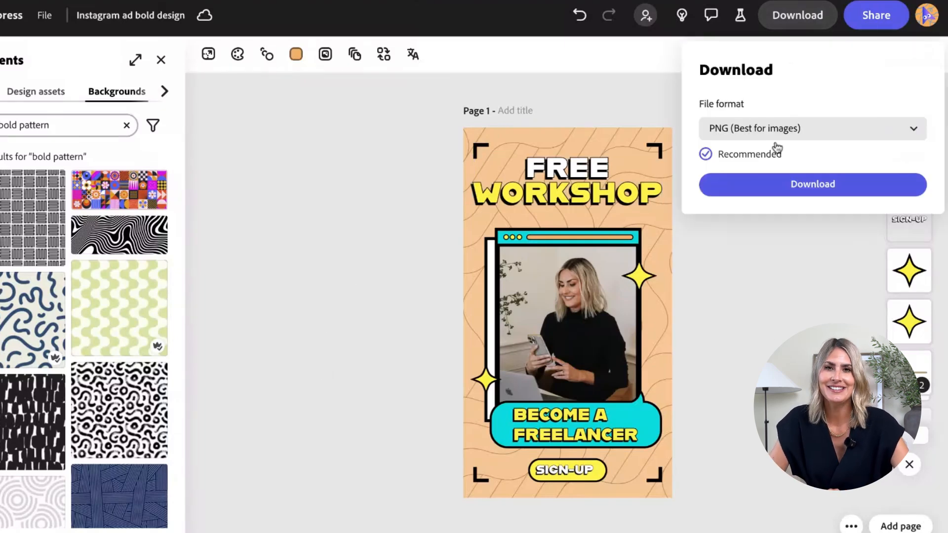